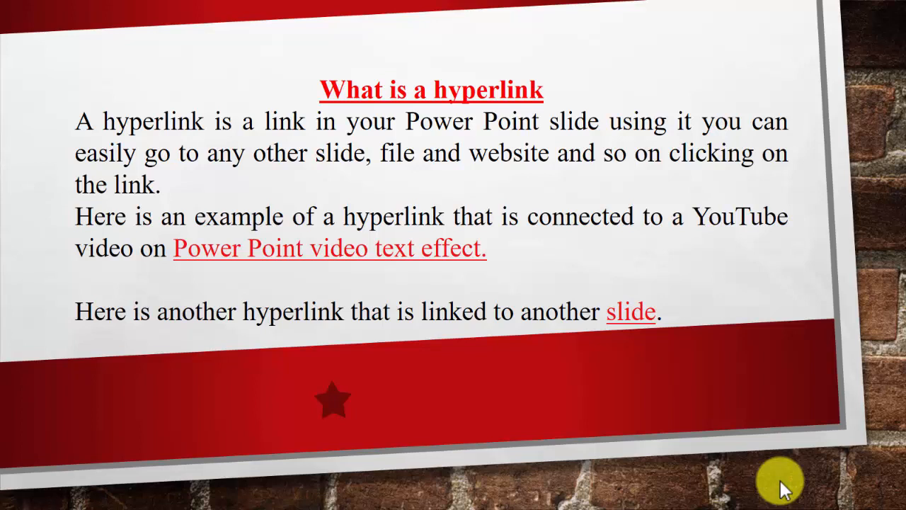
pyautogui.moveTo(403, 283)
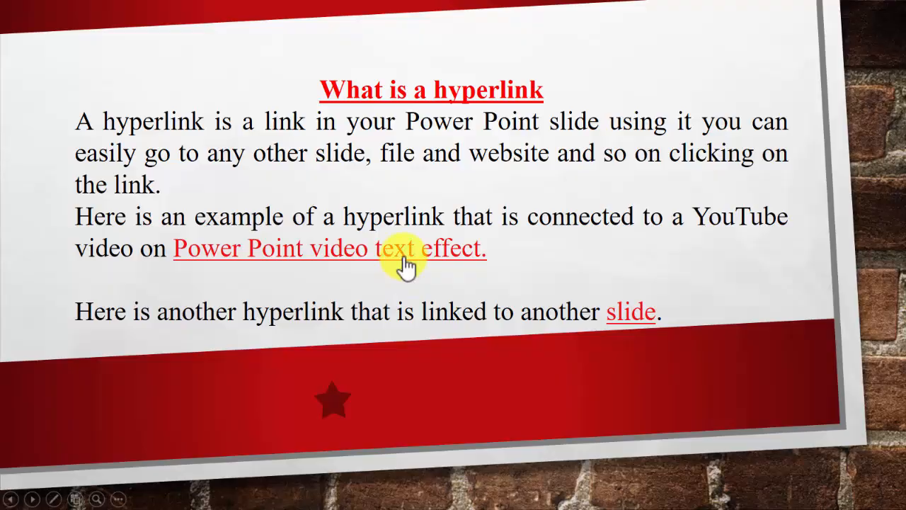
# - Follow the slideshow's 'Power Point video text effect' link before leaving the show
pyautogui.click(407, 262)
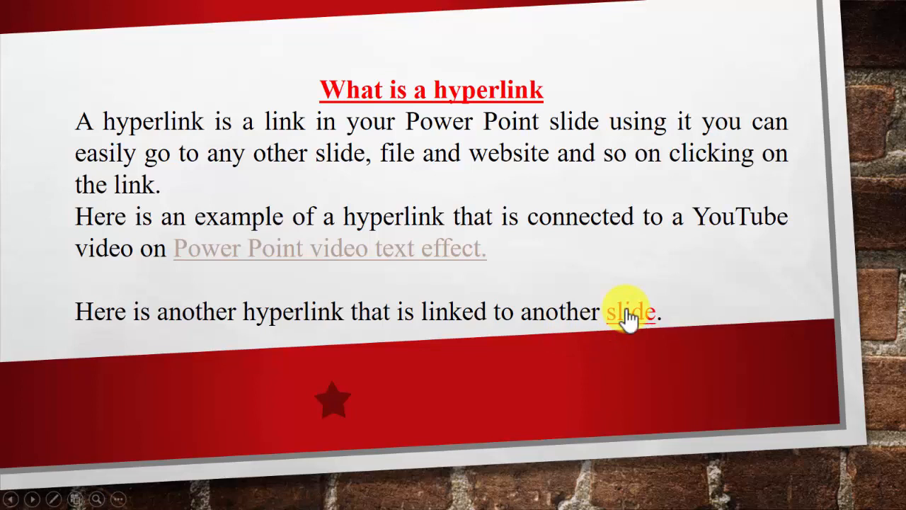
pyautogui.moveTo(347, 195)
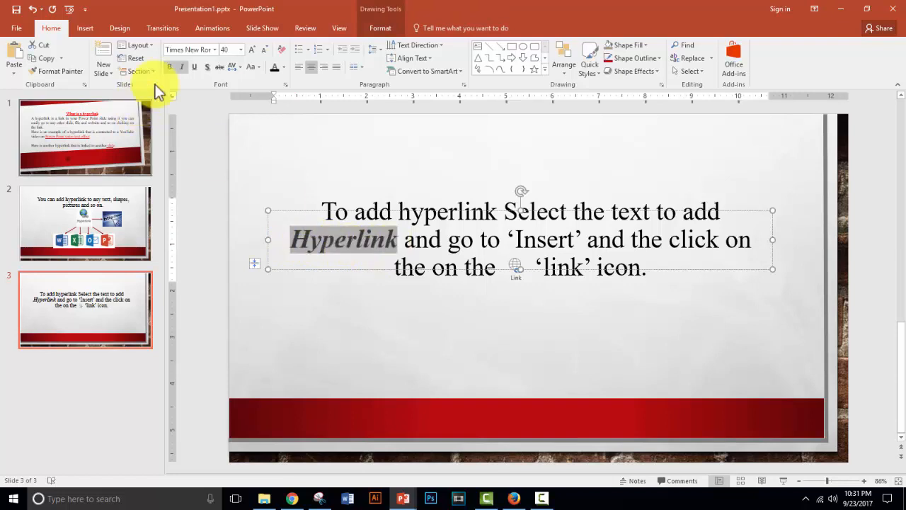
# - Bring up Insert Hyperlink for the word 'Hyperlink' via its right-click menu
pyautogui.click(85, 28)
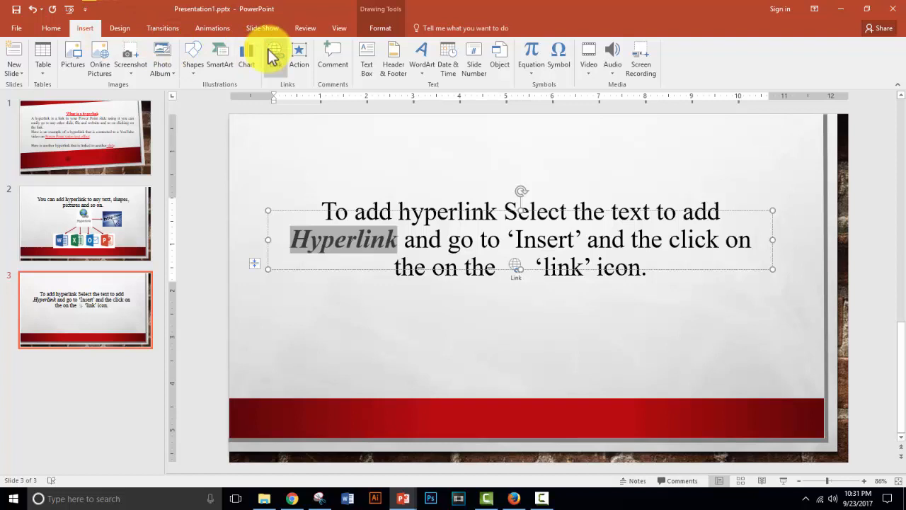
pyautogui.moveTo(275, 55)
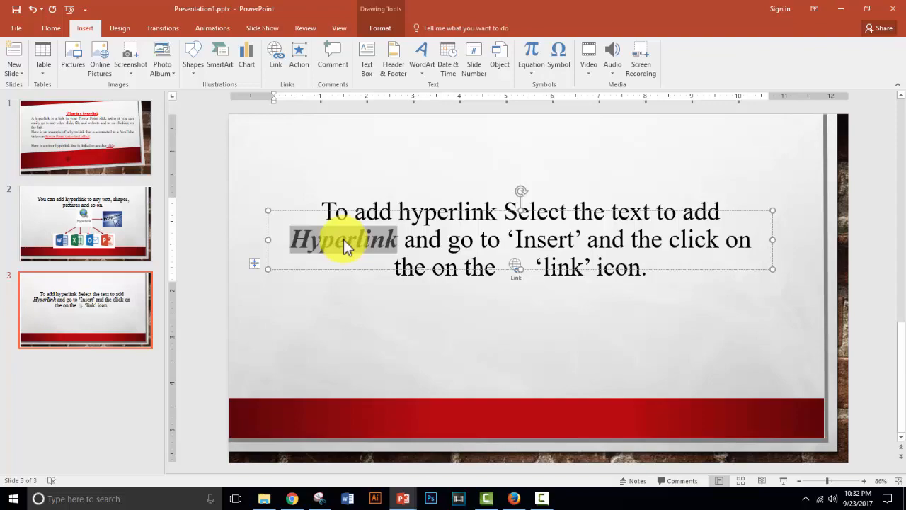
pyautogui.rightClick(347, 241)
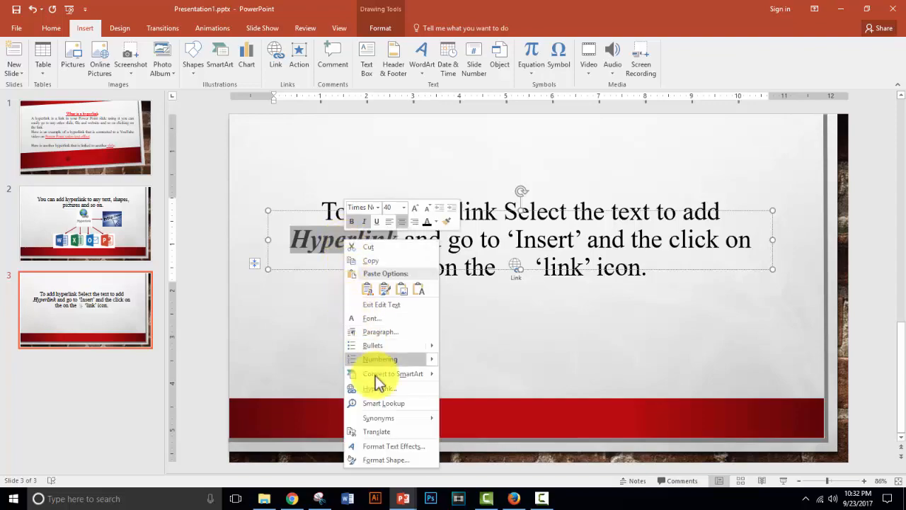
pyautogui.click(380, 388)
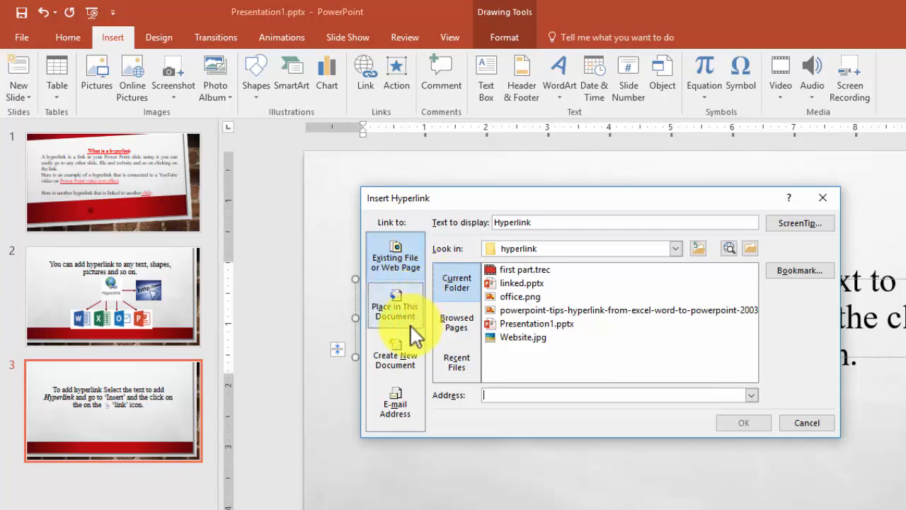
pyautogui.moveTo(418, 395)
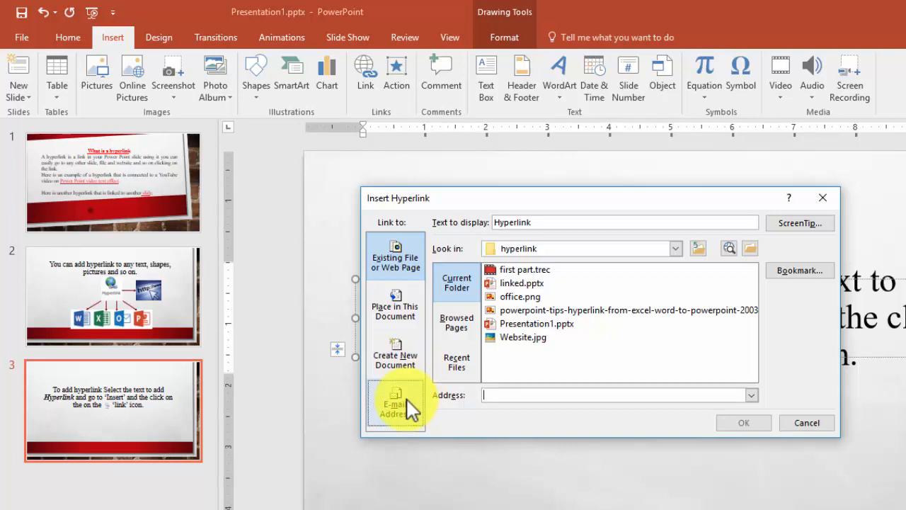
pyautogui.moveTo(413, 308)
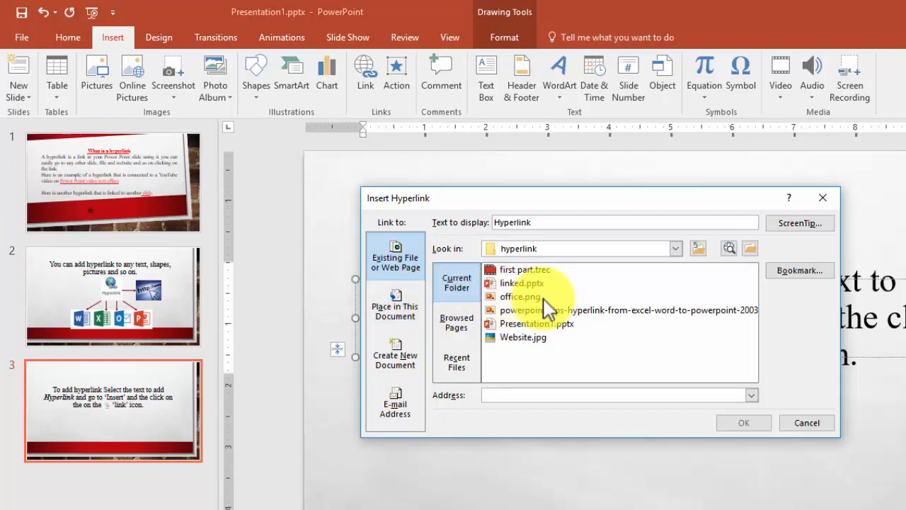
# - Choose Website.jpg as the link target and confirm the hyperlink
pyautogui.click(524, 337)
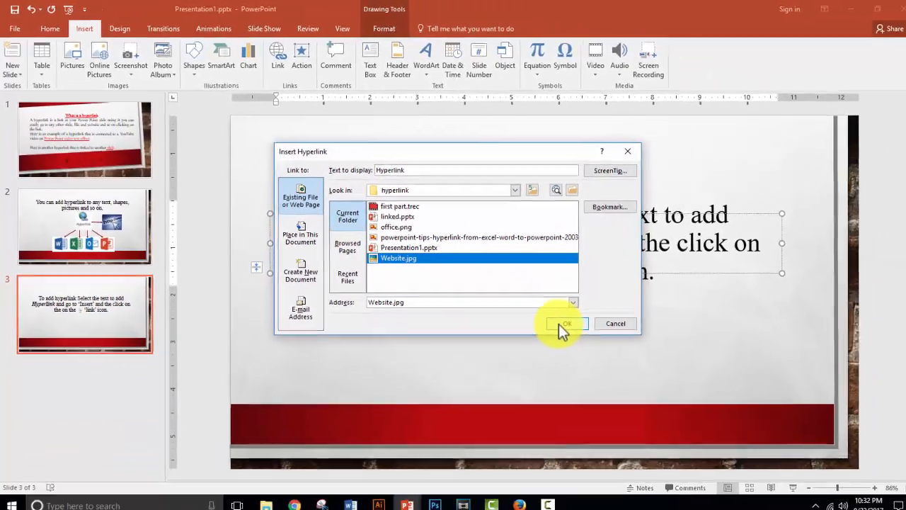
pyautogui.click(560, 323)
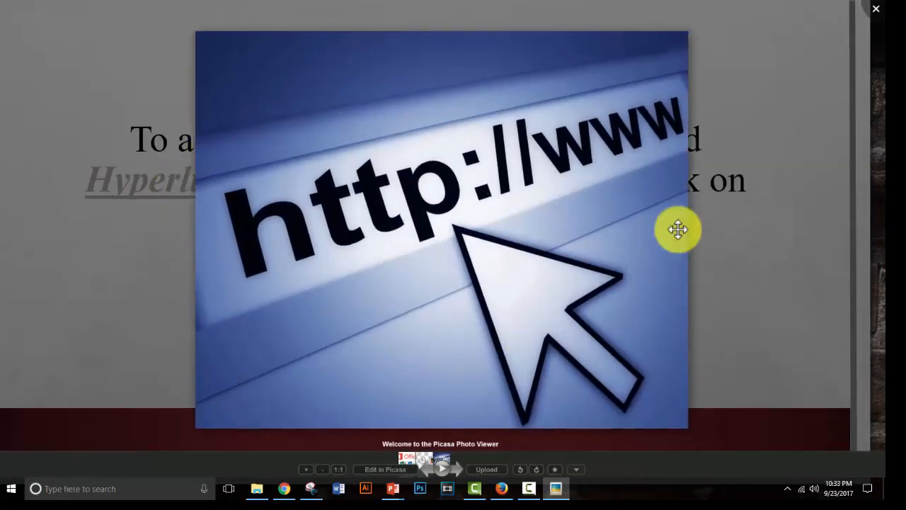
# - Close the Website.jpg viewer and return to the slideshow on slide 3
pyautogui.click(875, 8)
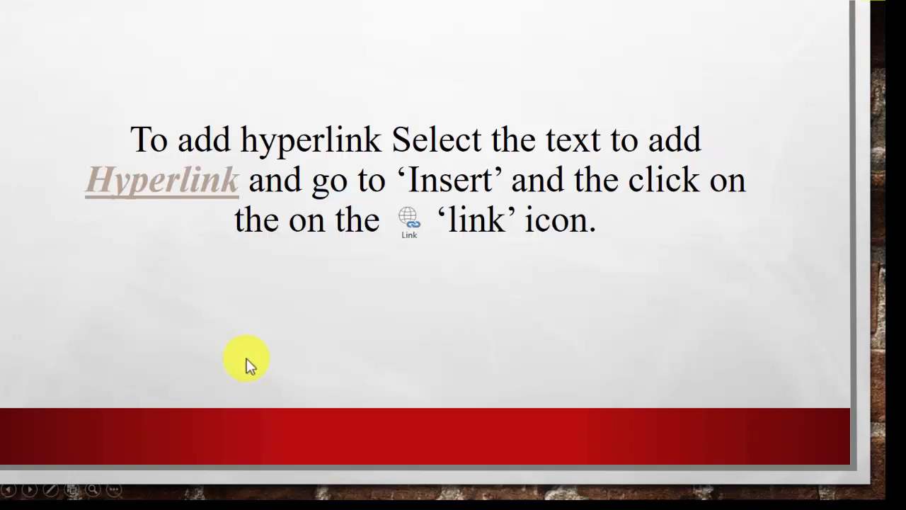